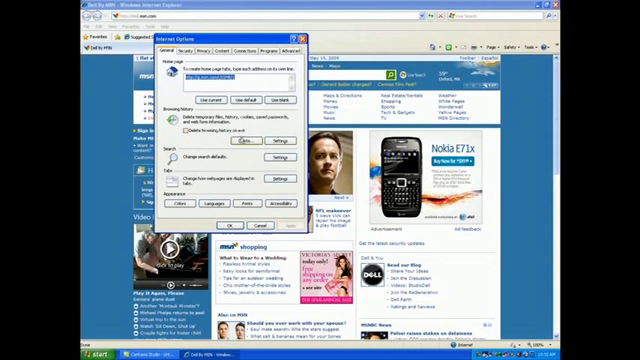
# Open the Delete Browsing History dialog from Internet Options' General tab.
pyautogui.click(230, 130)
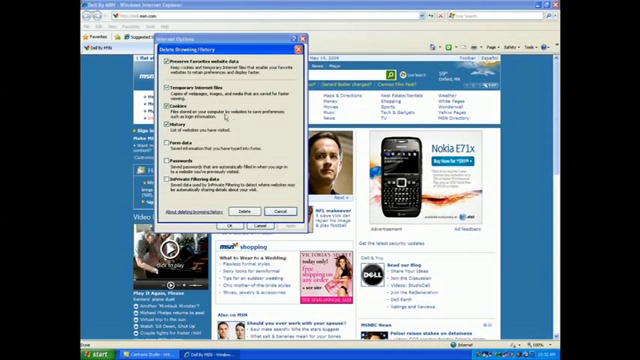